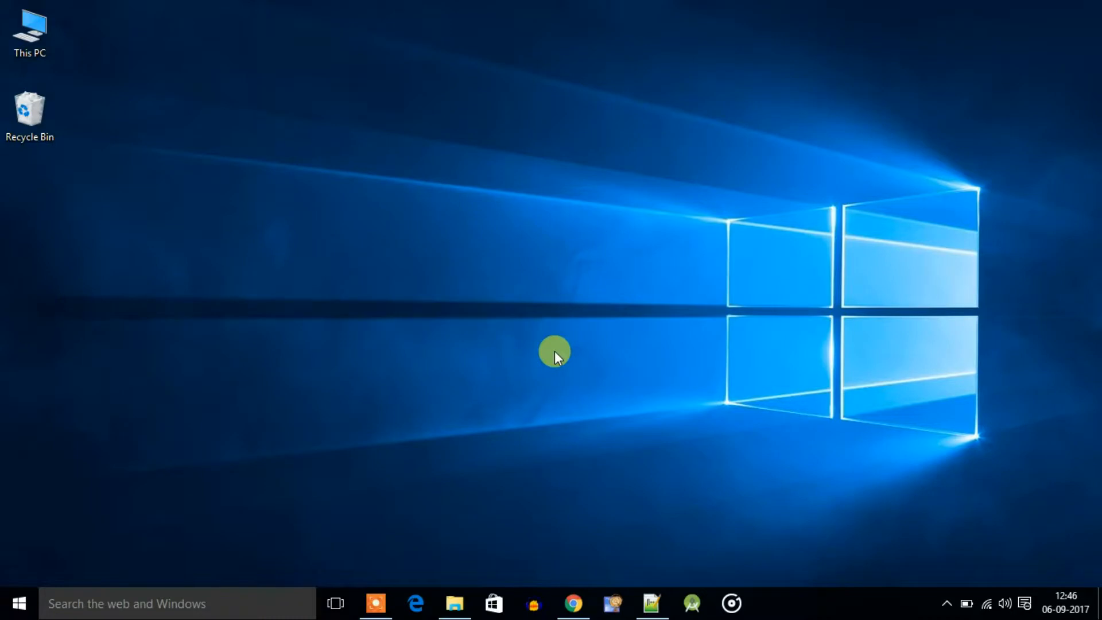
mouse_move(556, 379)
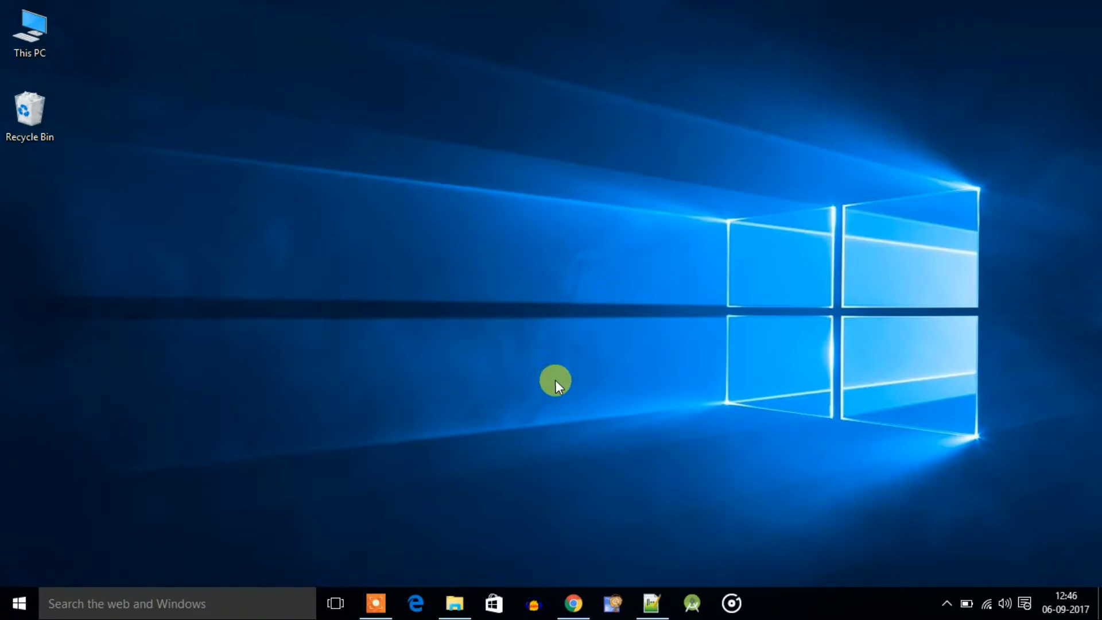
Step: Bring up Google Chrome from the taskbar
click(573, 603)
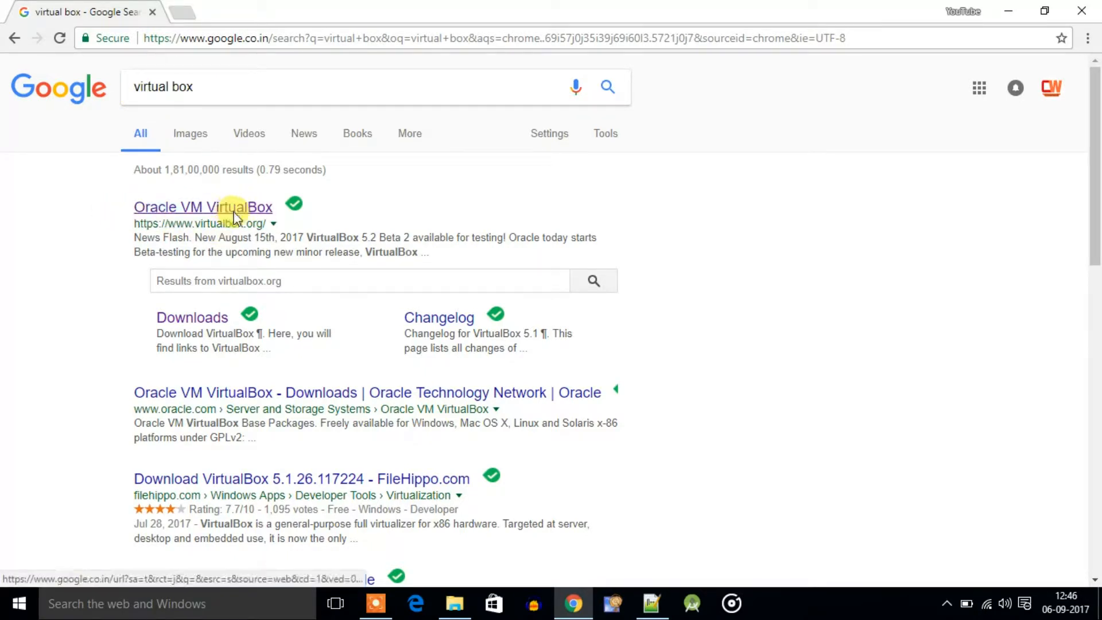
Step: Open the 'Oracle VM VirtualBox' result linking to virtualbox.org
click(202, 206)
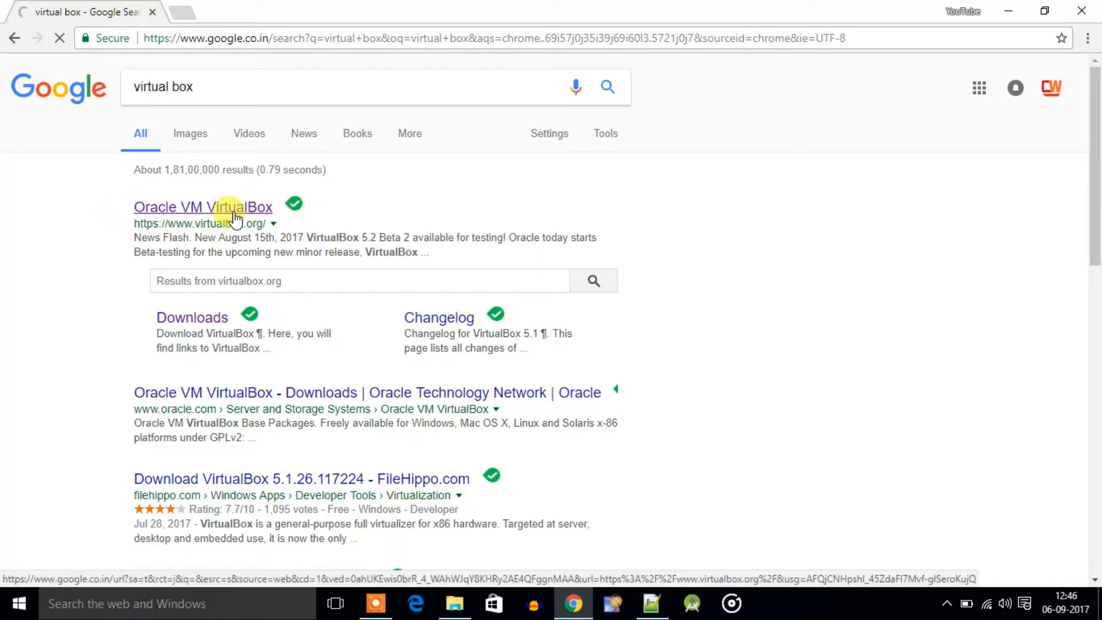
click(203, 207)
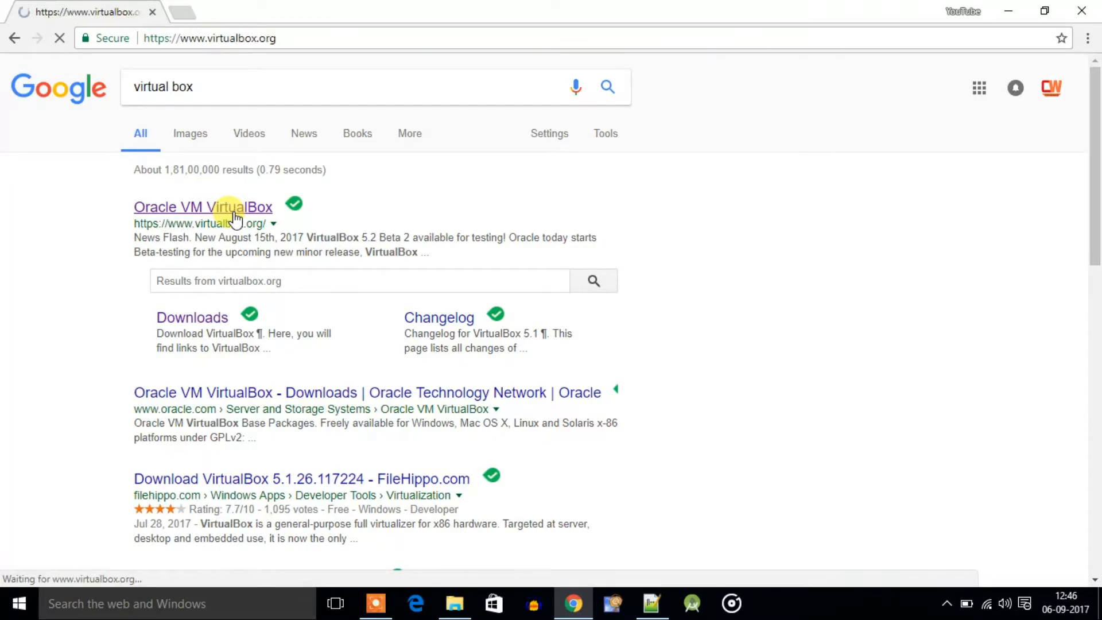
click(202, 206)
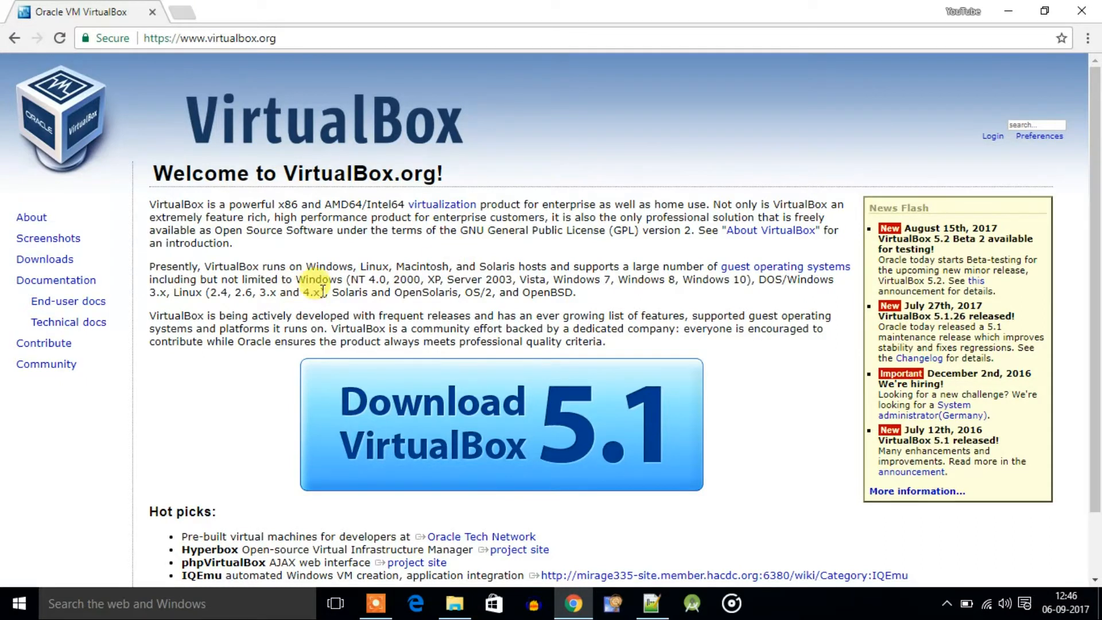
mouse_move(653, 330)
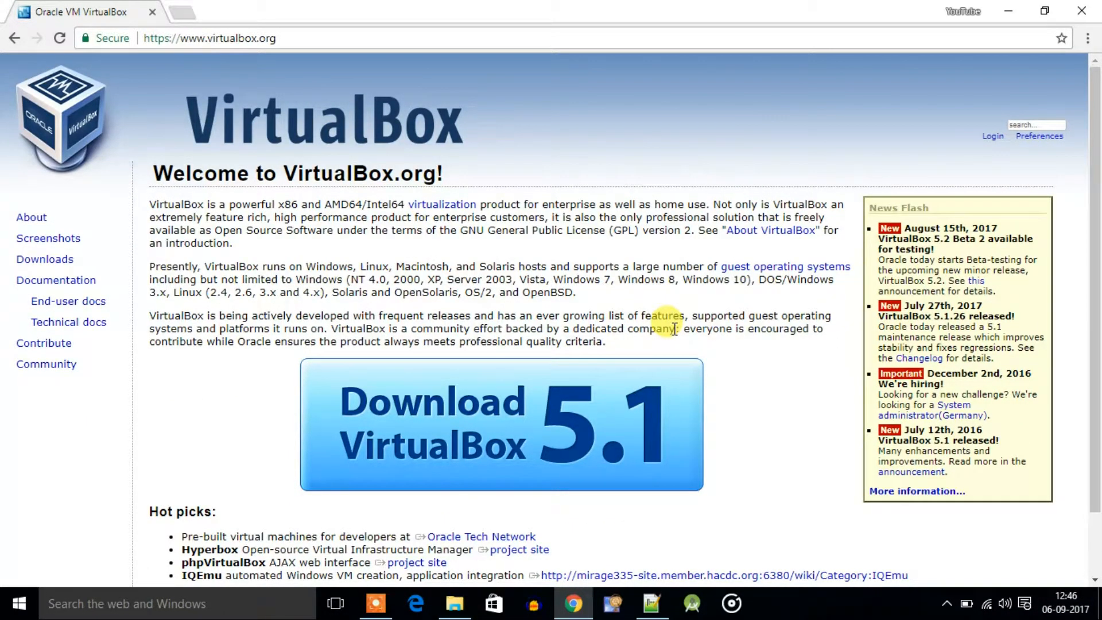
mouse_move(506, 441)
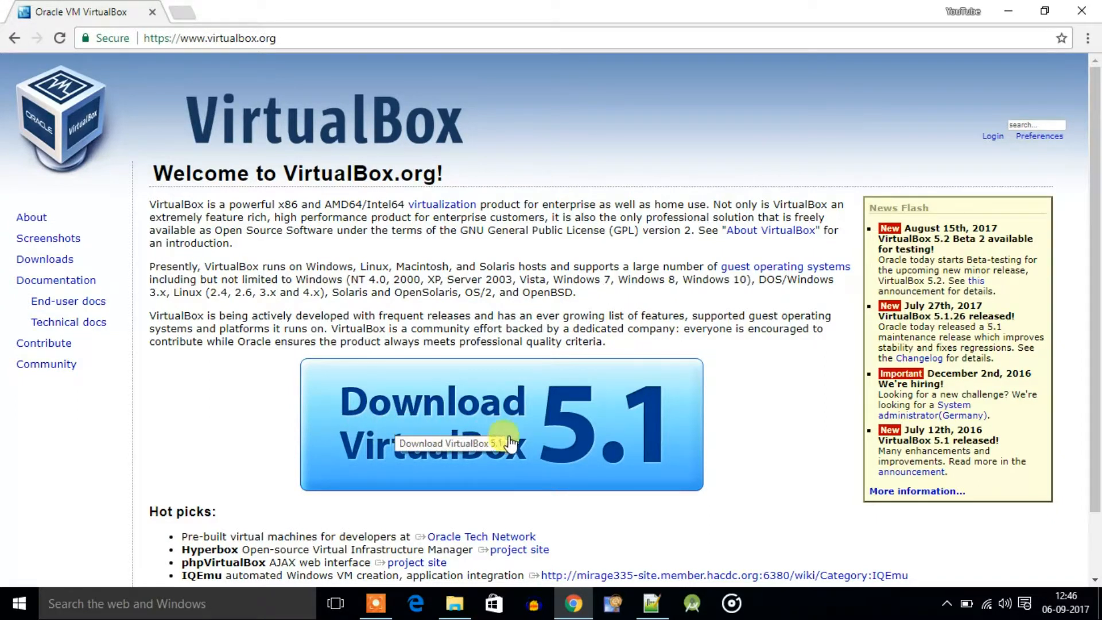
mouse_move(551, 432)
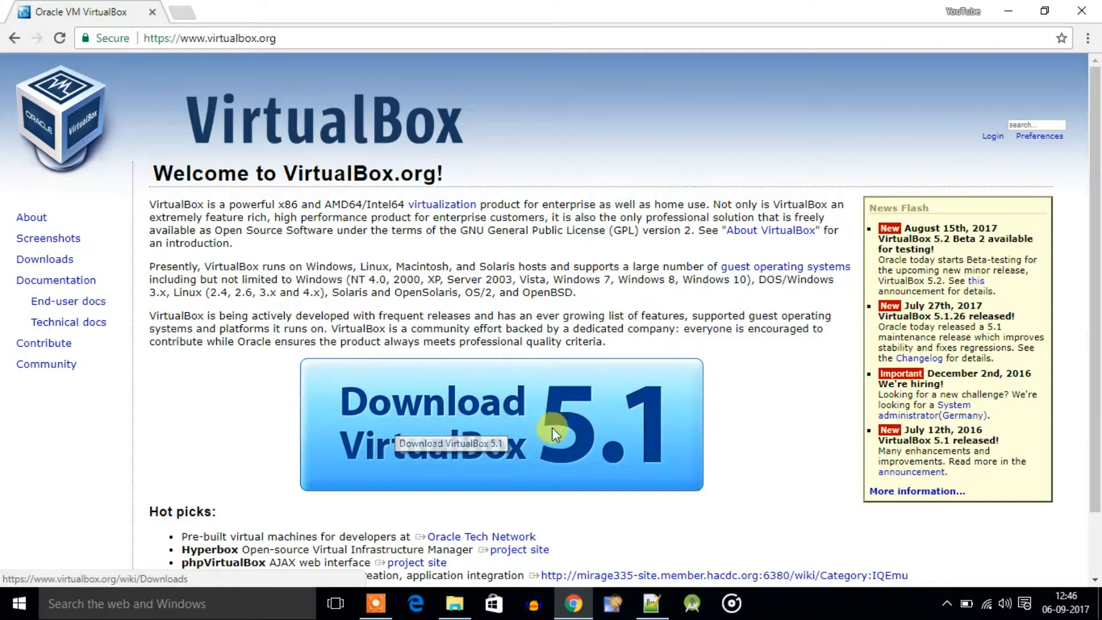
Step: Go to Downloads and download the VirtualBox 5.1.26 package for Windows hosts
click(501, 425)
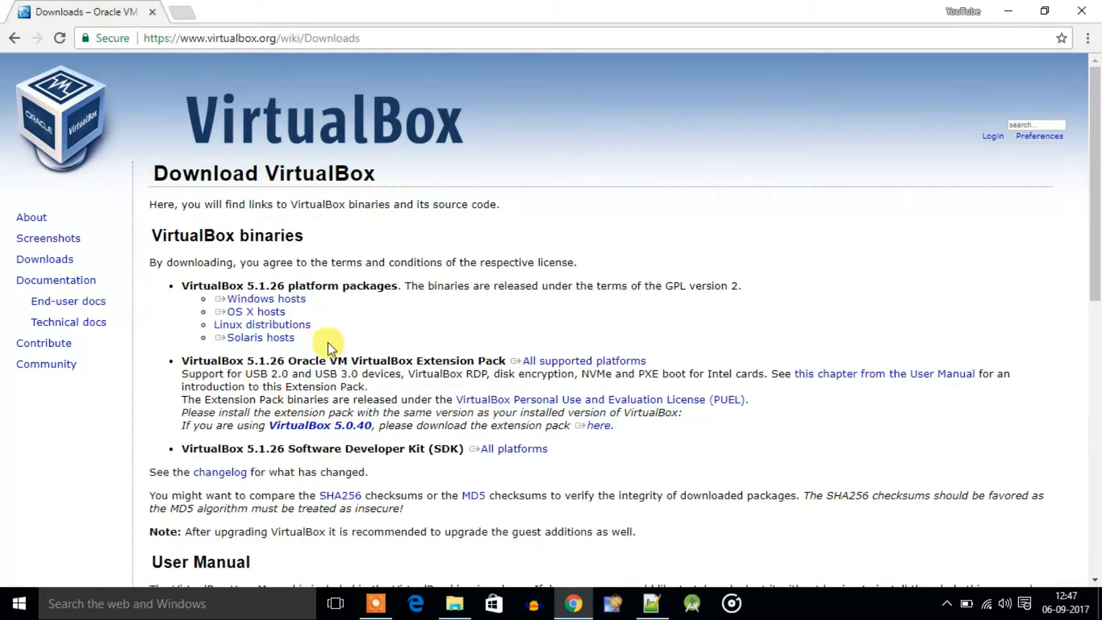
mouse_move(344, 344)
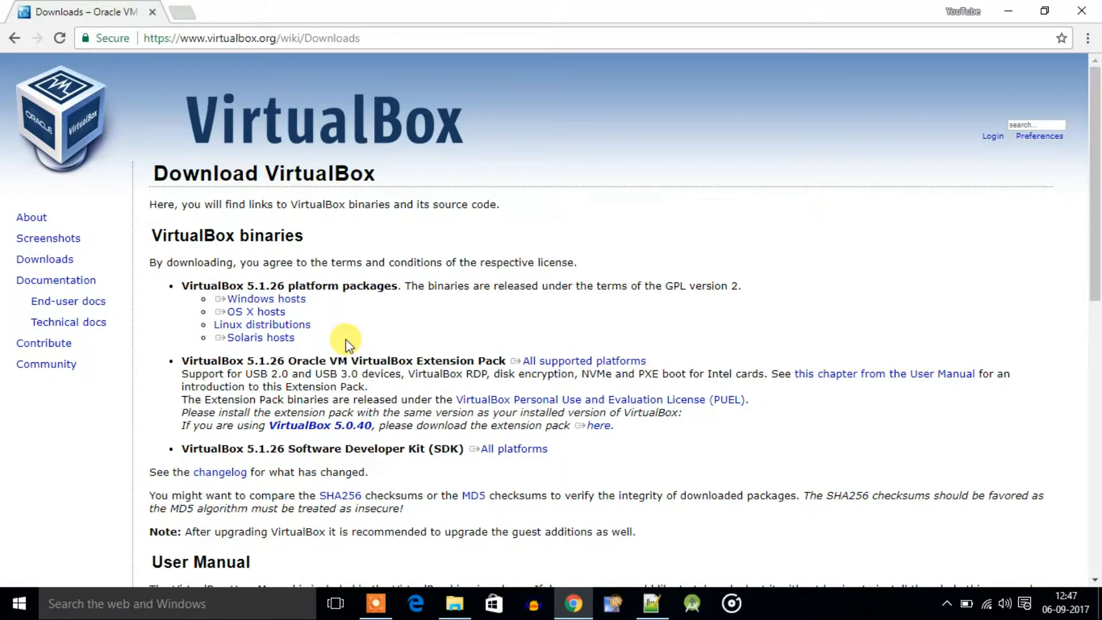
double_click(254, 311)
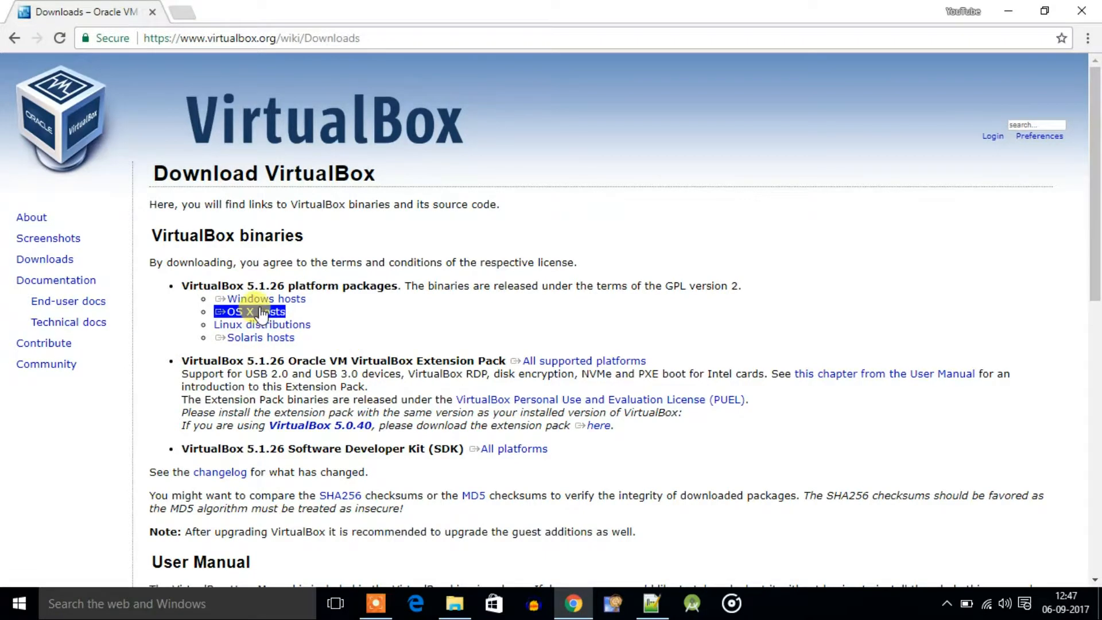
mouse_move(350, 310)
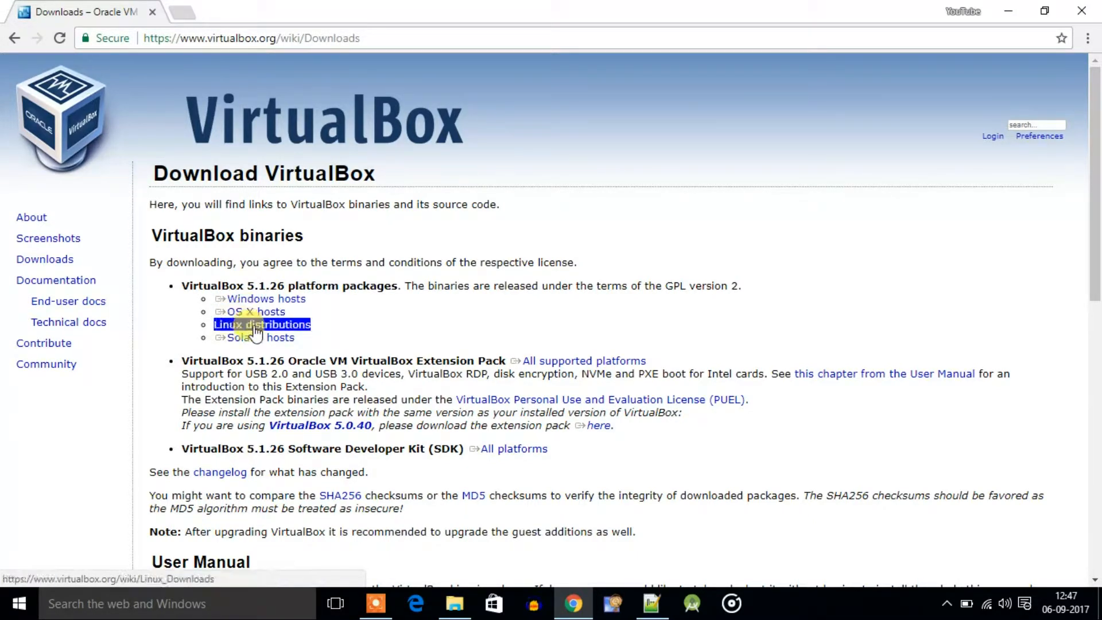
mouse_move(253, 311)
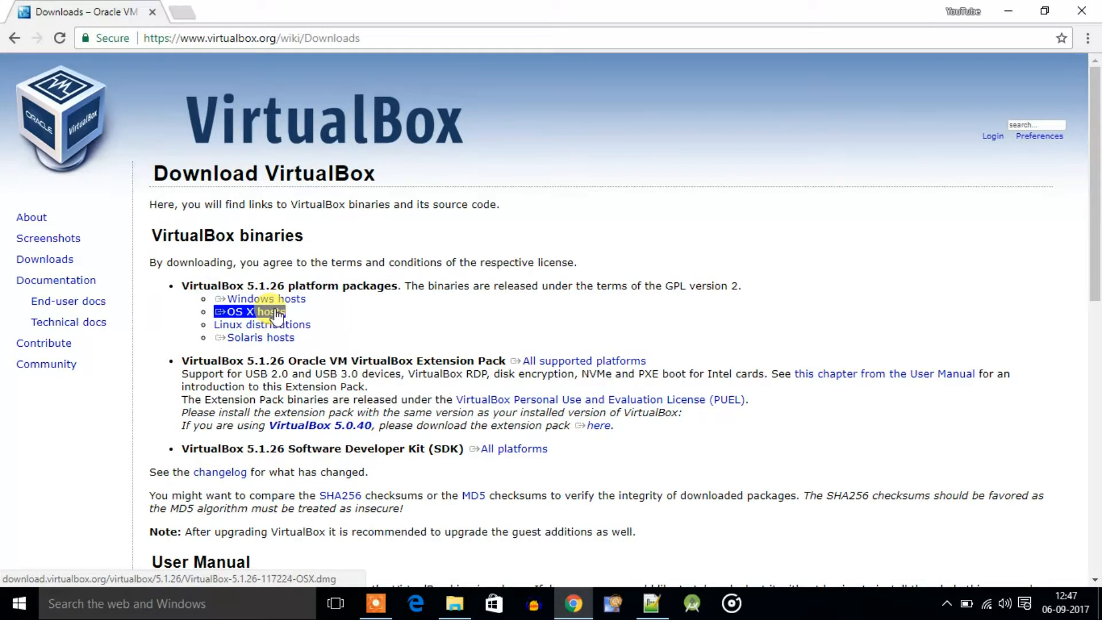
mouse_move(260, 298)
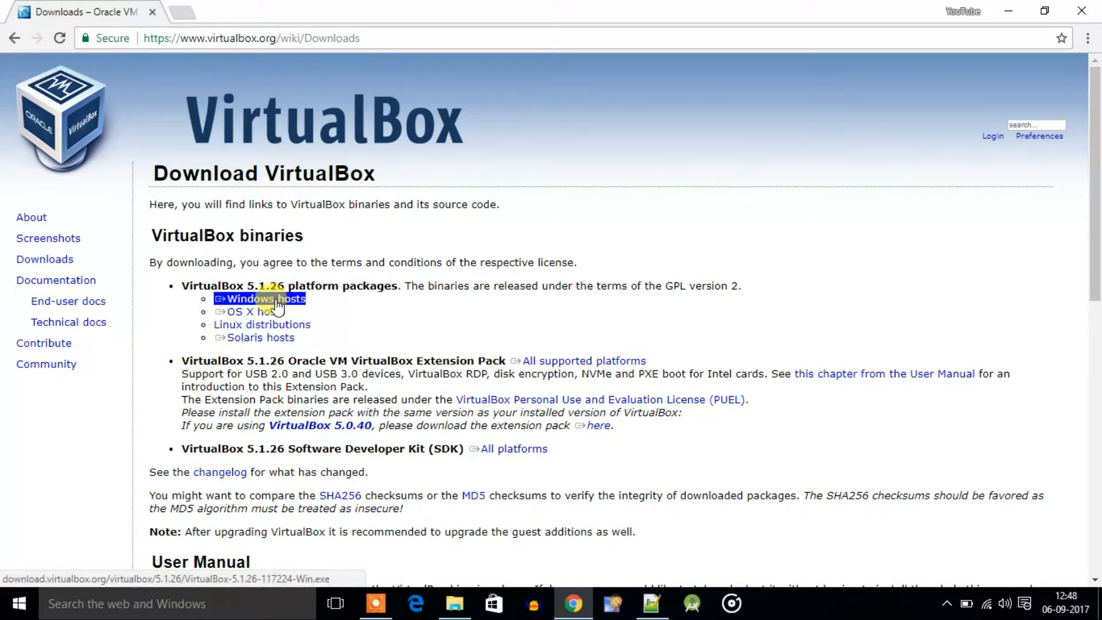
click(264, 299)
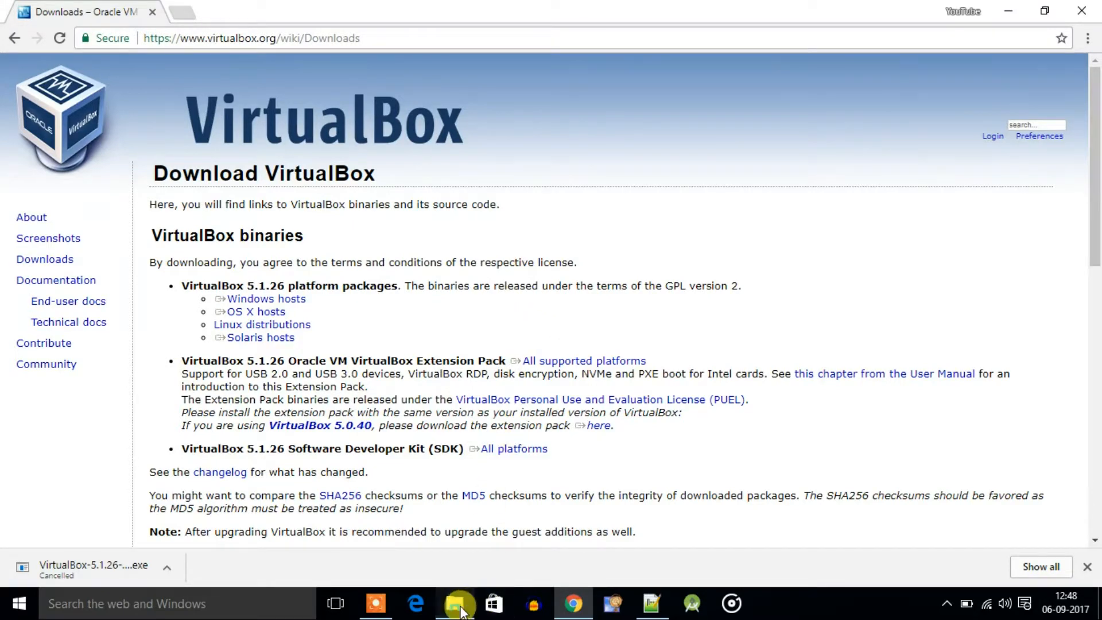
Step: Run VirtualBox-5.1.26-117224-Win from the Downloads folder in File Explorer
click(458, 603)
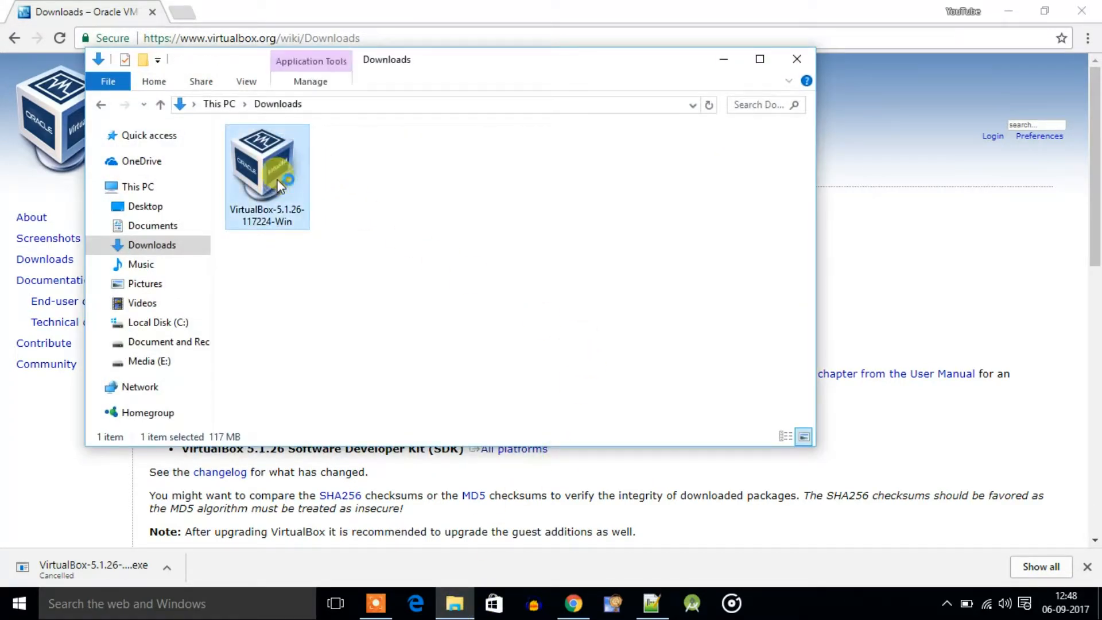
double_click(267, 169)
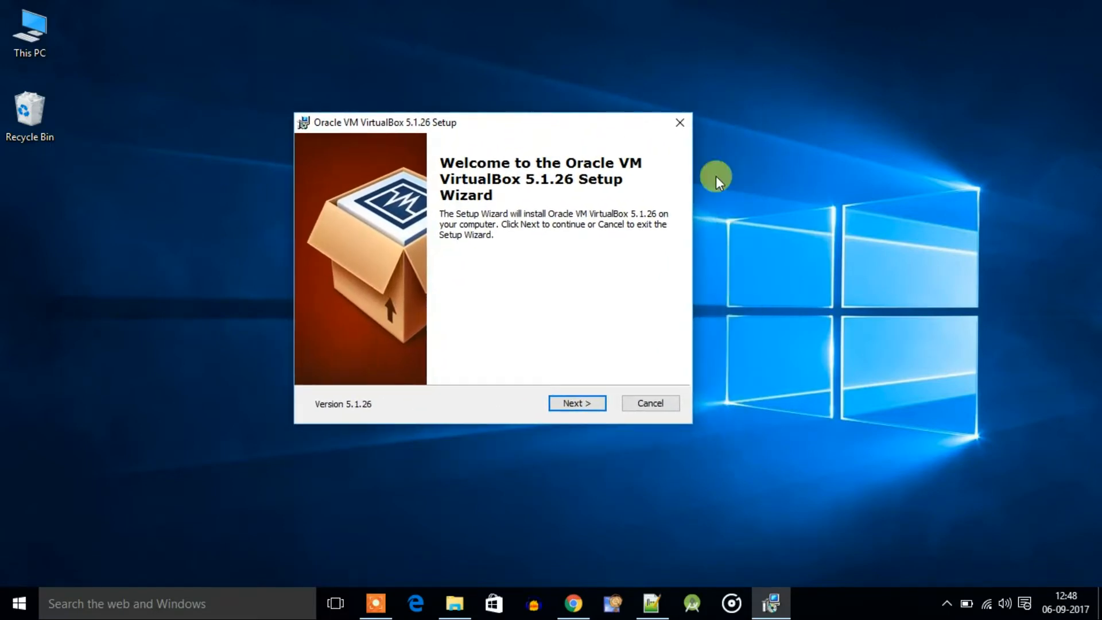
Step: Accept default features and shortcuts, approve the network interfaces warning, and install
click(575, 402)
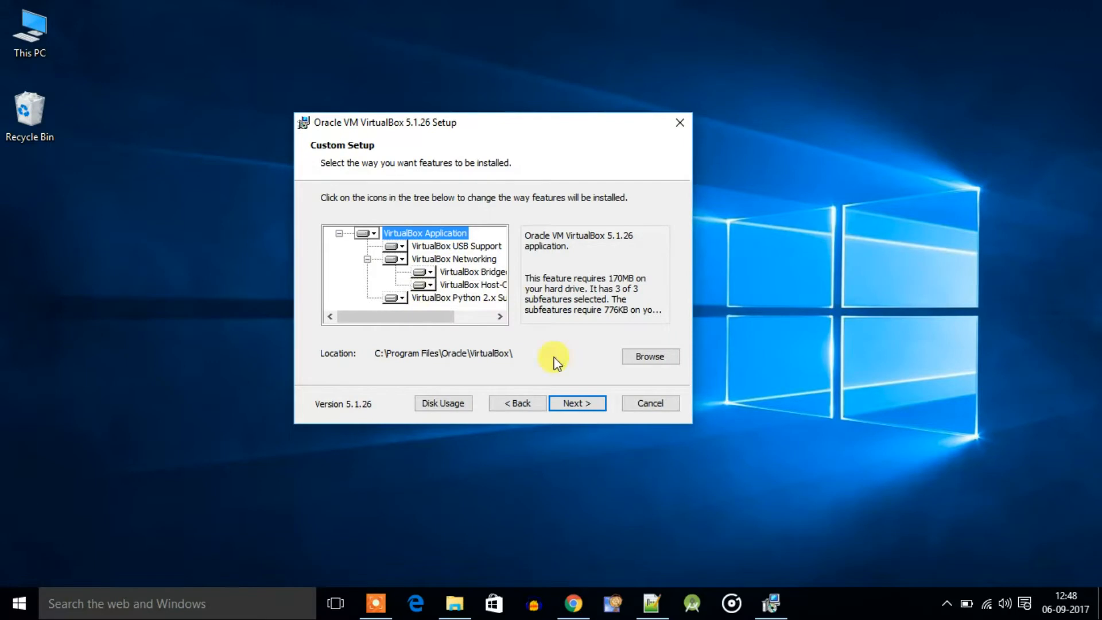
click(576, 403)
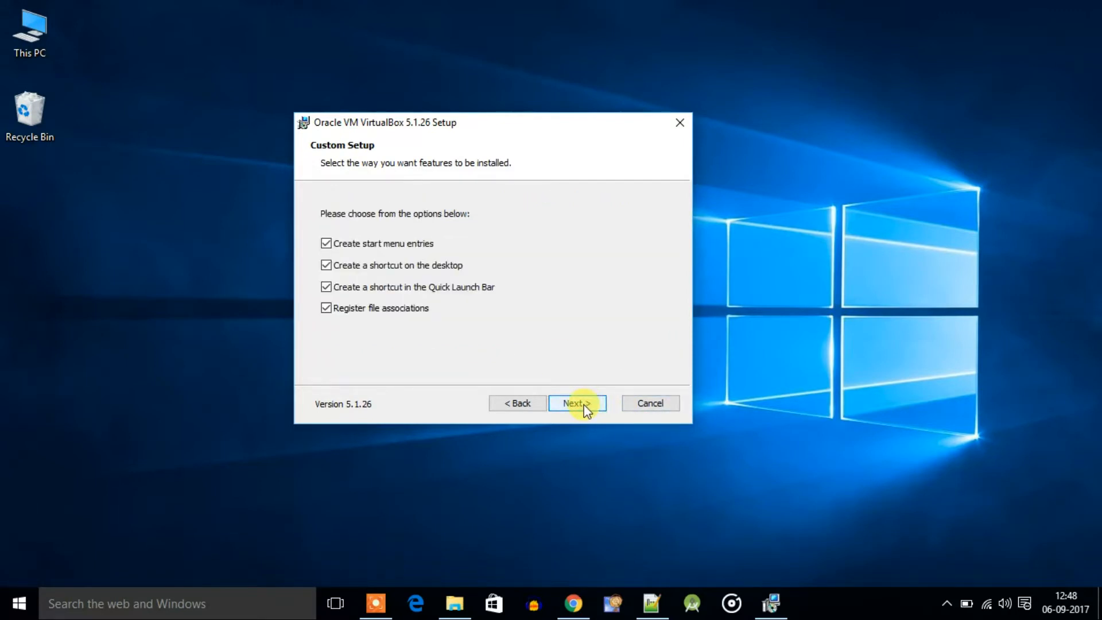
click(576, 402)
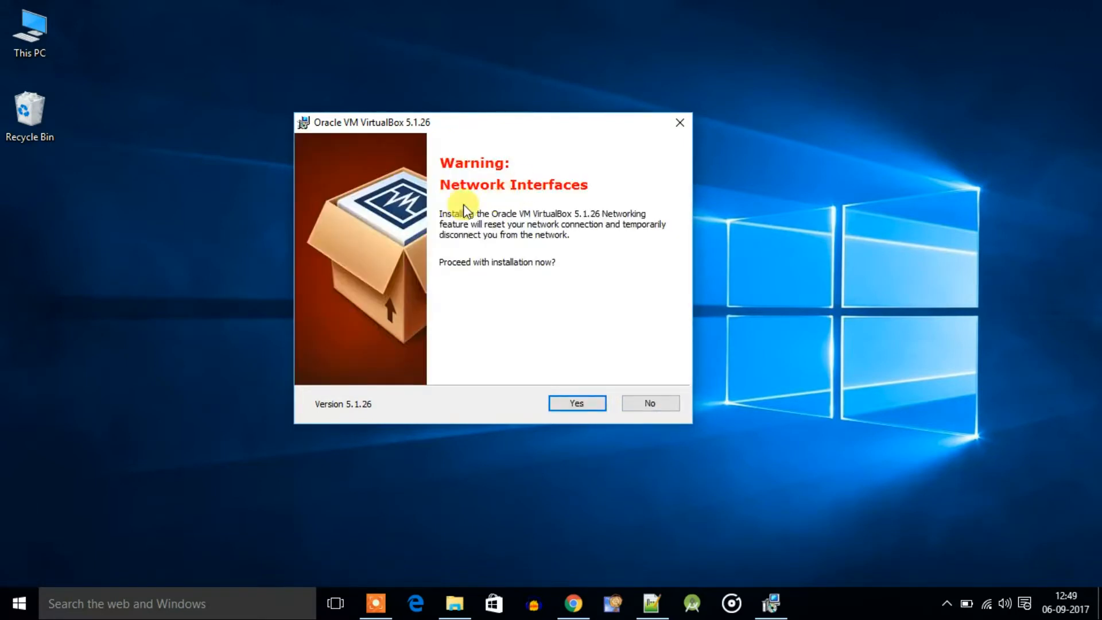
mouse_move(569, 214)
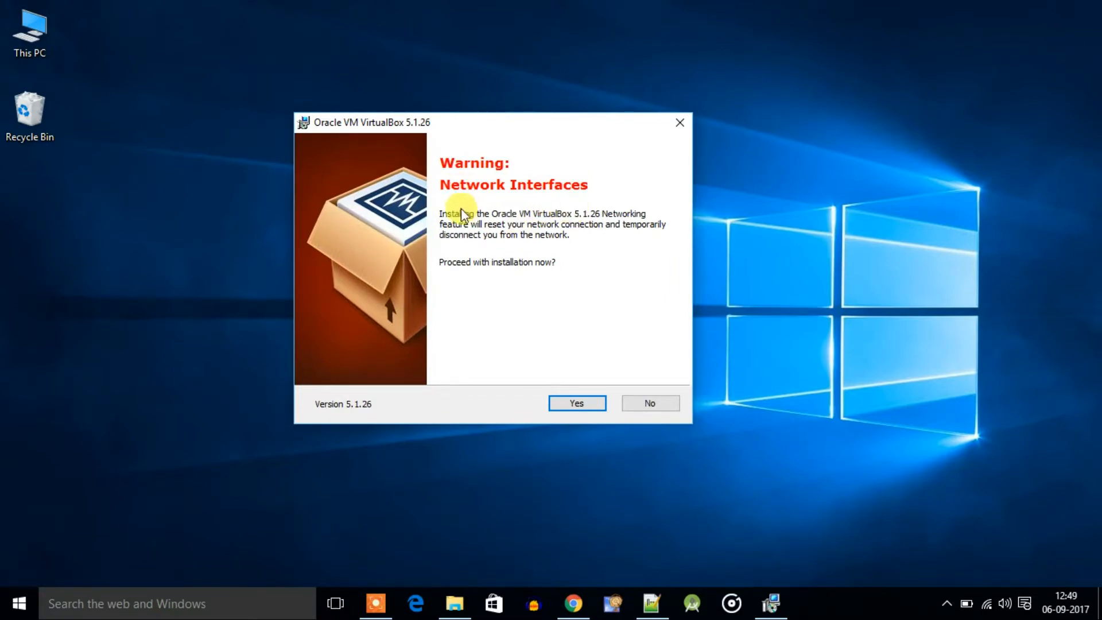
click(576, 403)
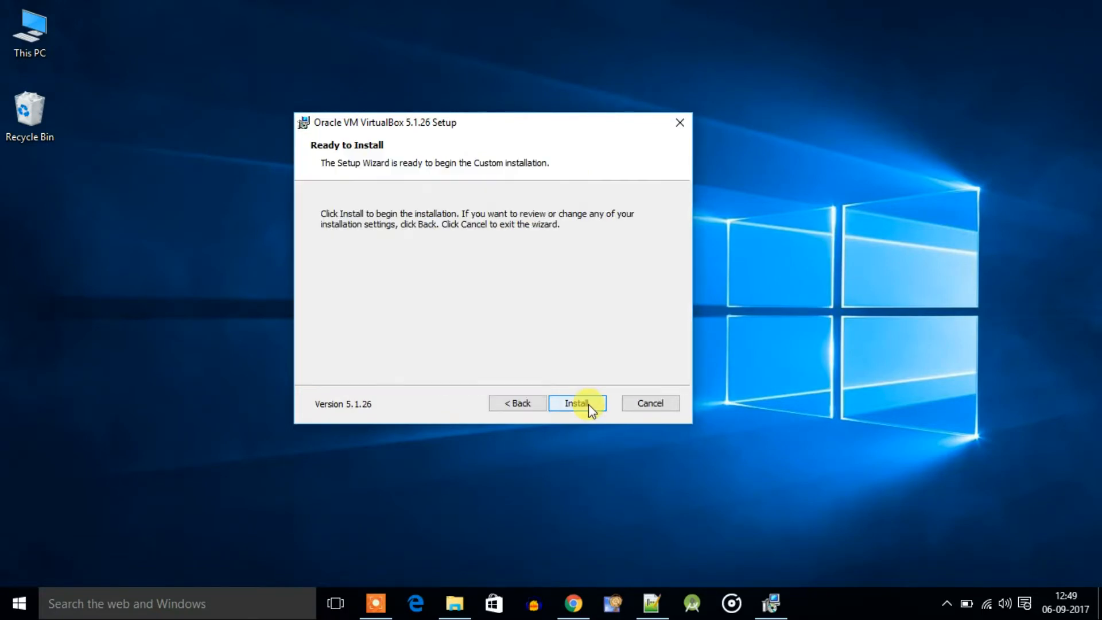
click(576, 402)
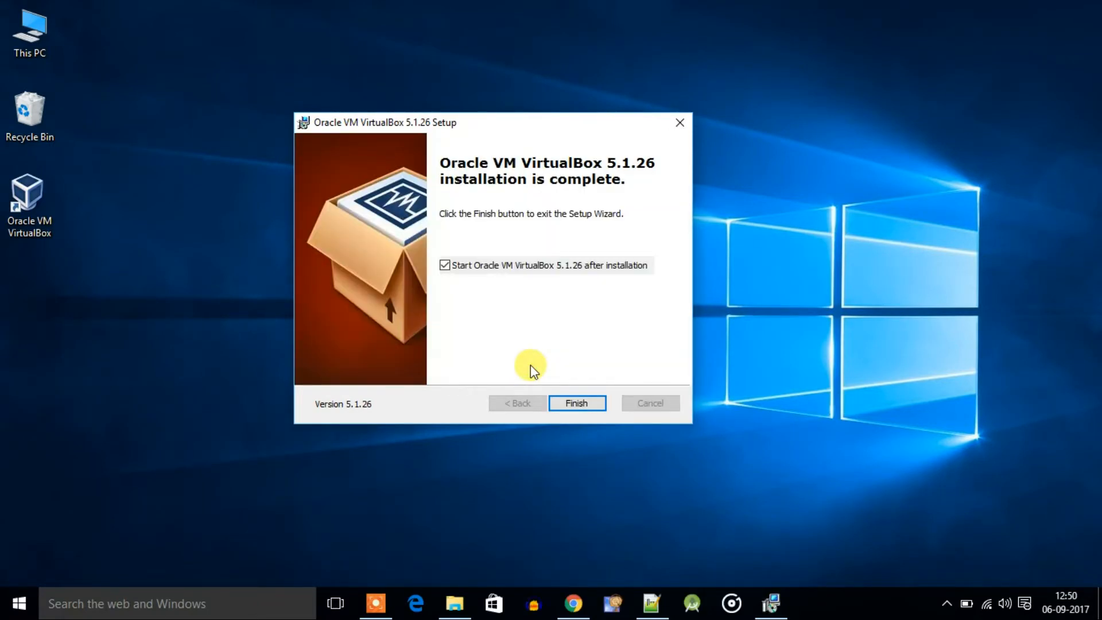
Step: Finish setup with 'Start Oracle VM VirtualBox after installation' checked to launch the Manager
click(576, 403)
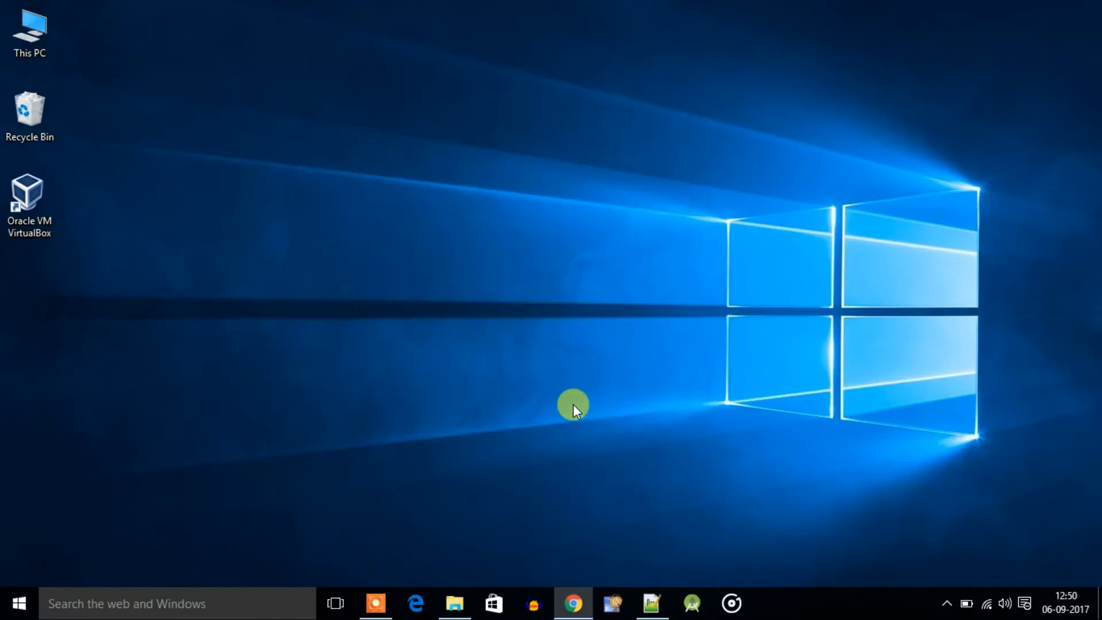
double_click(29, 196)
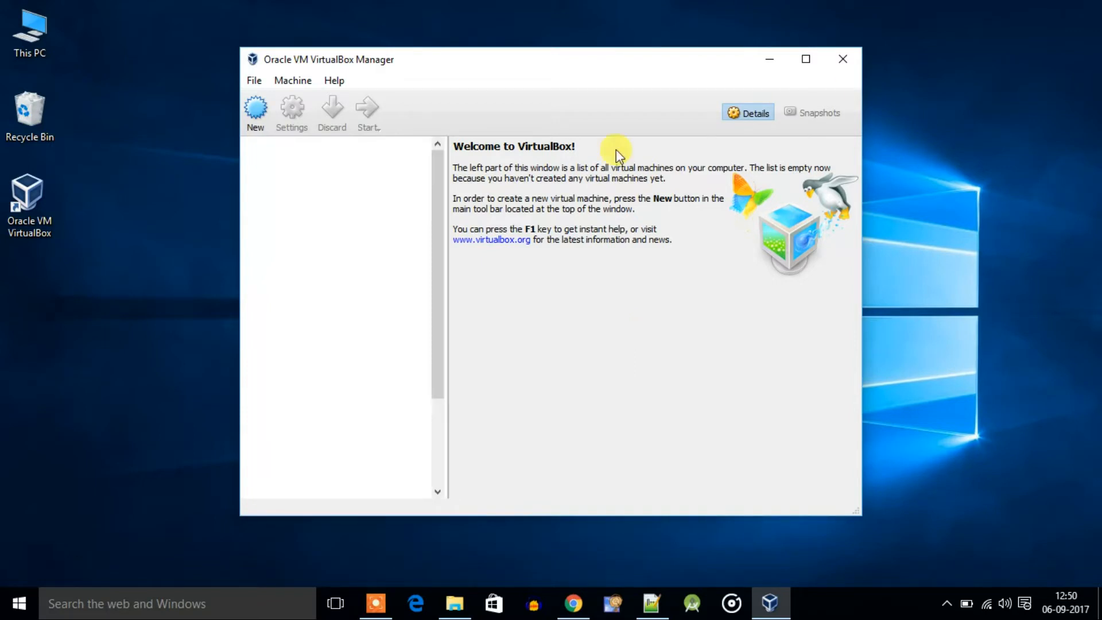
mouse_move(657, 330)
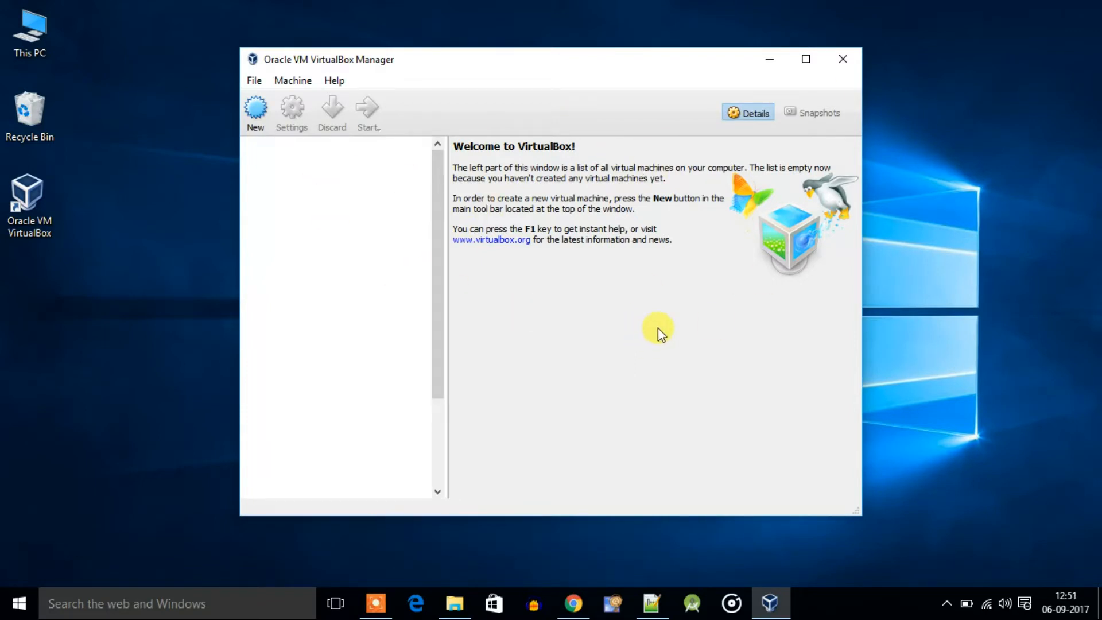